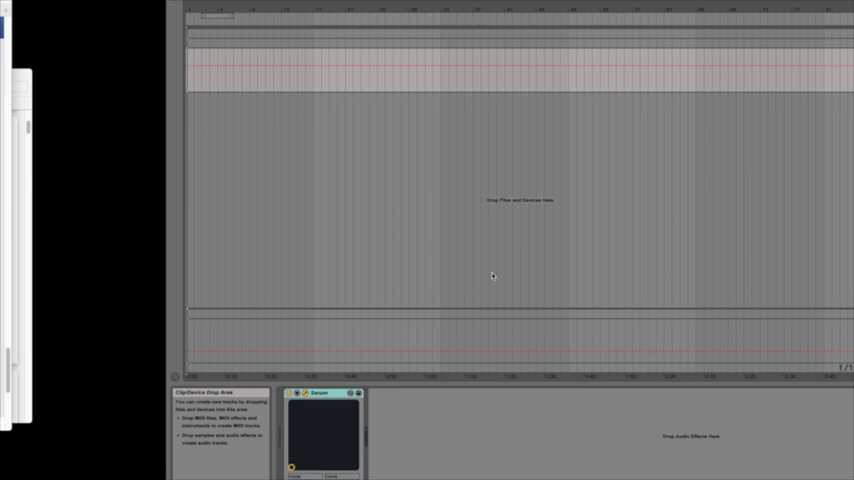
- Bring up the Serum plugin editor from the Ableton device view
double_click(318, 392)
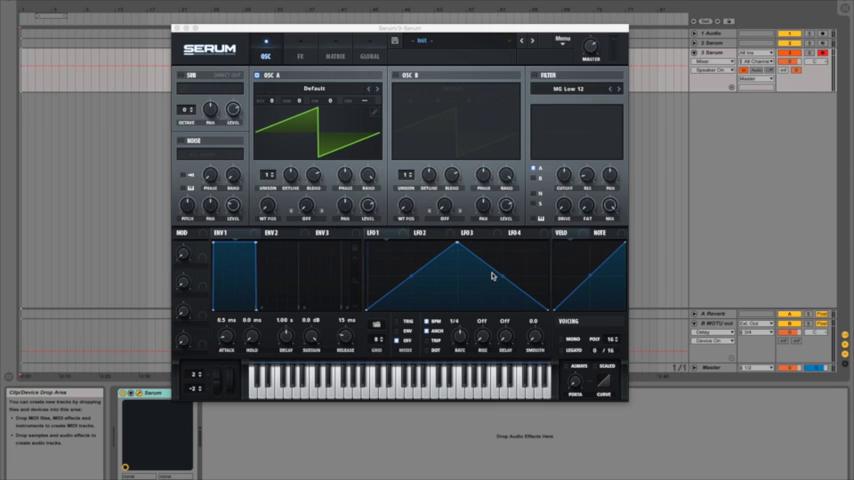
mouse_move(532, 232)
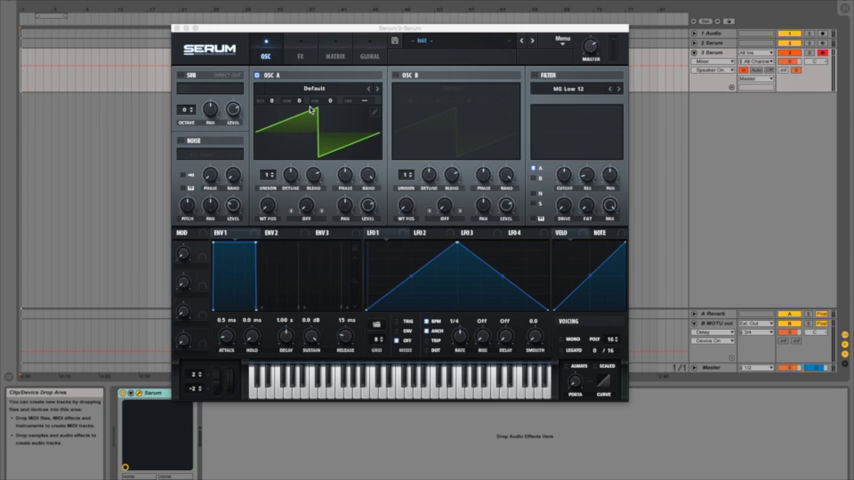
- Load the Monster 1 [SL] spectral wavetable into oscillator A
click(316, 88)
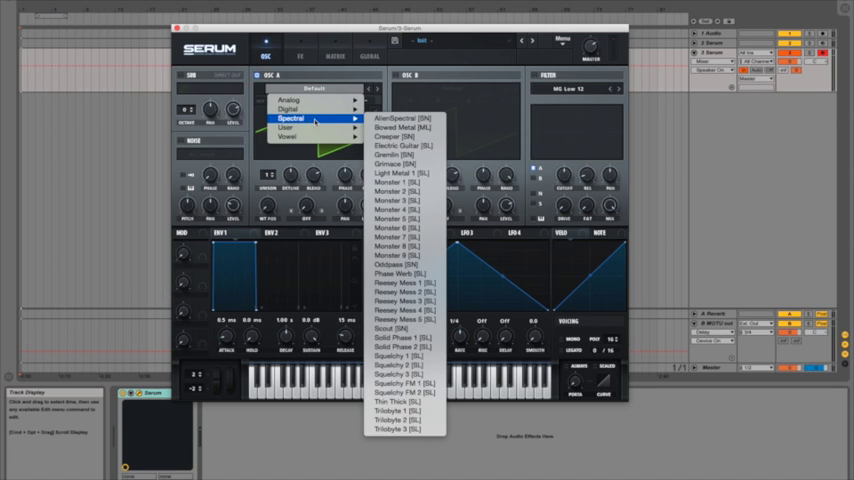
mouse_move(400, 182)
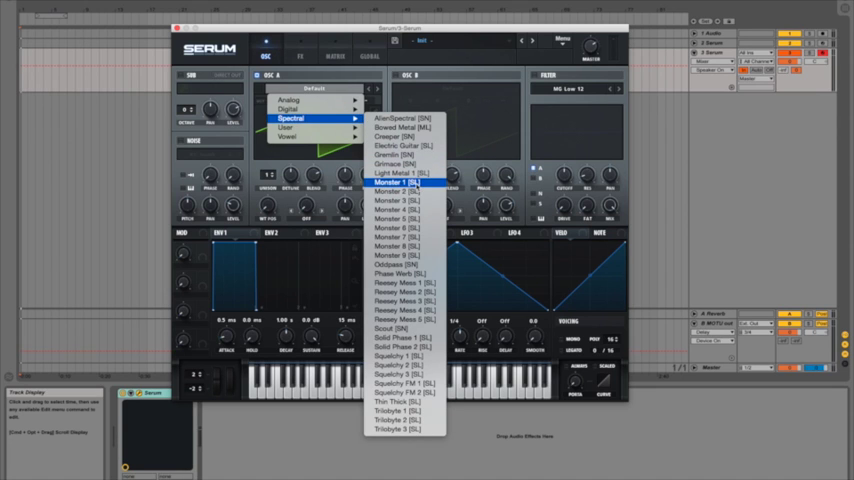
click(396, 184)
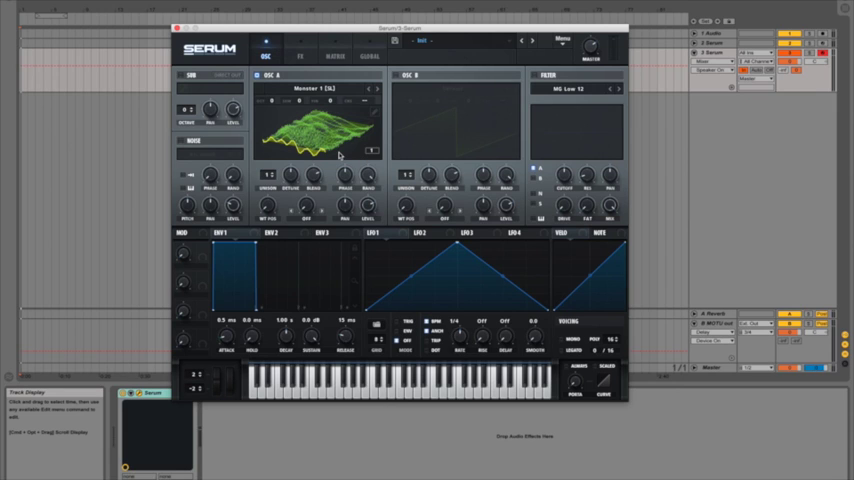
mouse_move(340, 156)
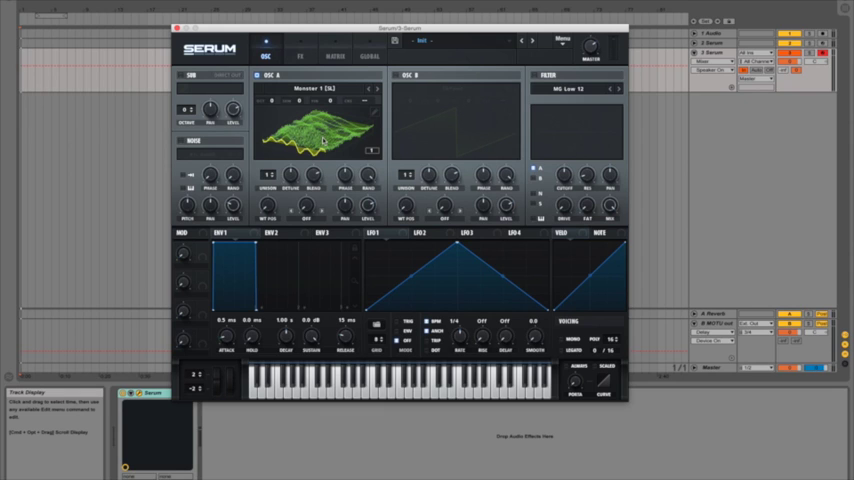
mouse_move(276, 104)
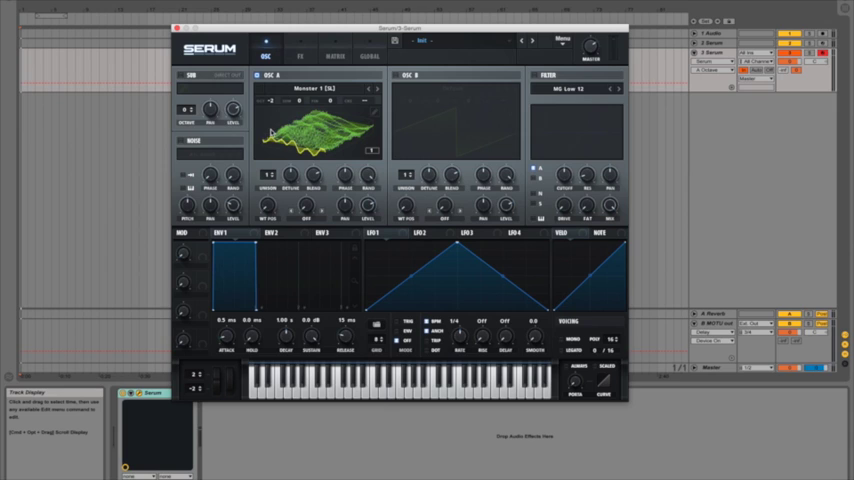
click(184, 76)
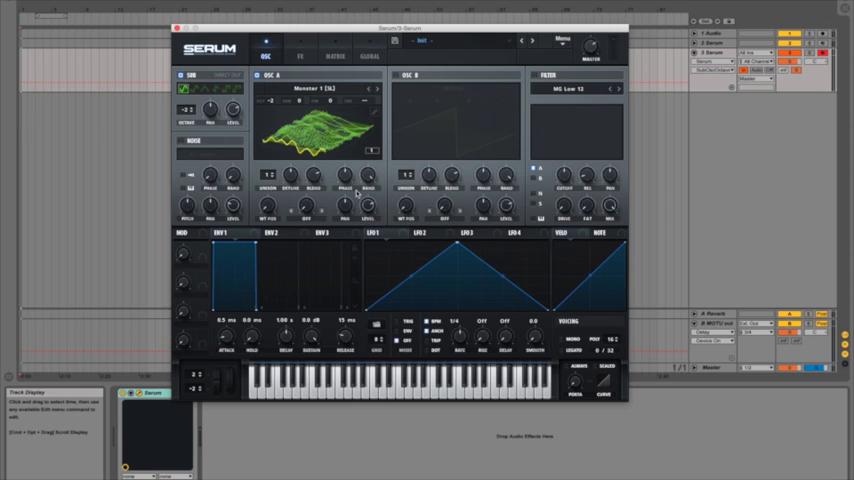
- Assign LFO 1 to oscillator A's WT POS knob
click(376, 232)
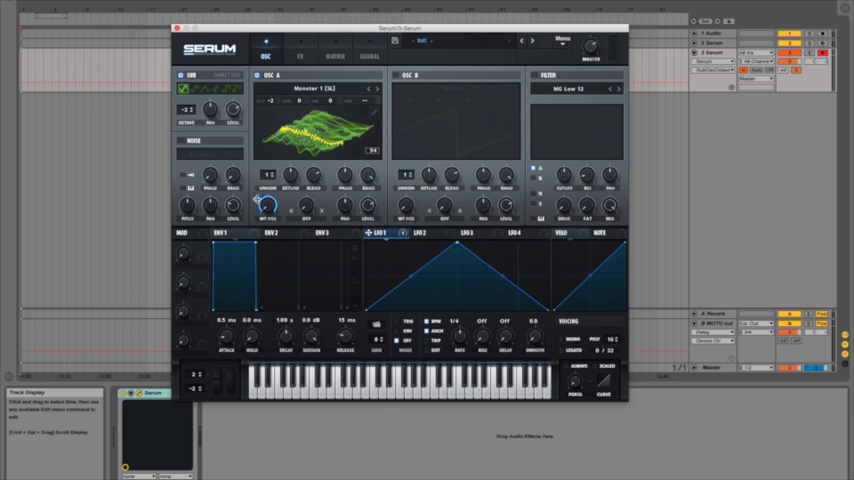
mouse_move(260, 202)
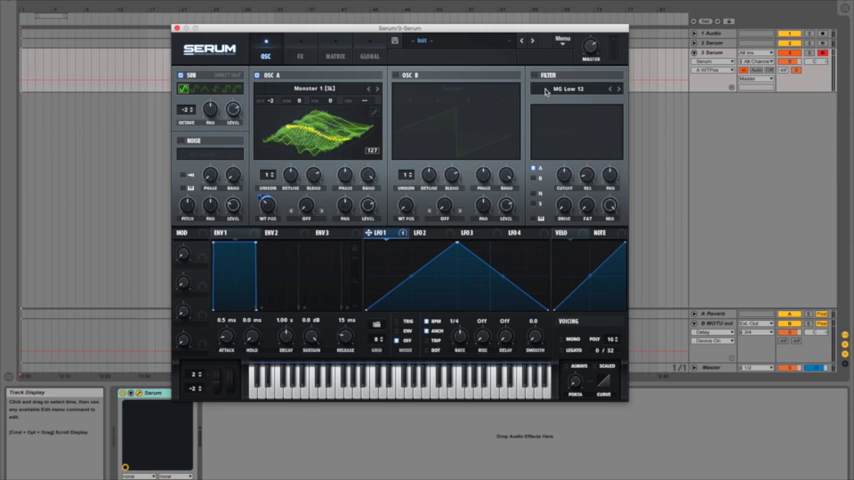
mouse_move(536, 78)
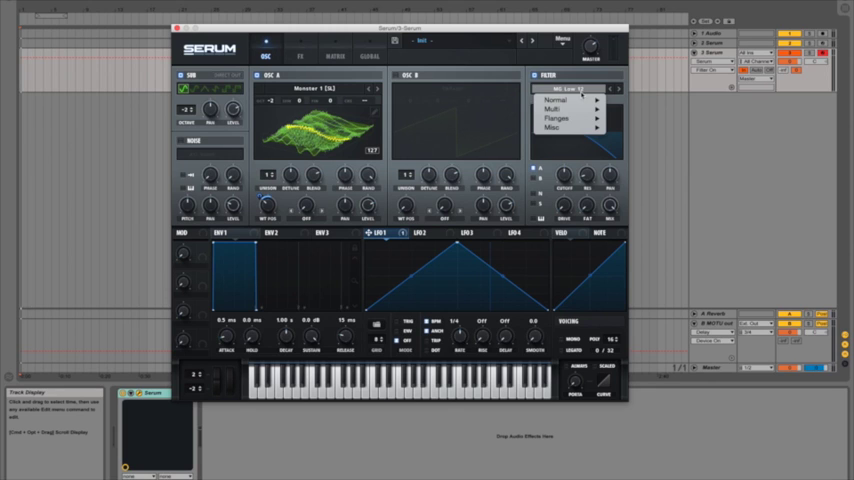
- Set the filter to a Flg type from the Flanges category
click(560, 120)
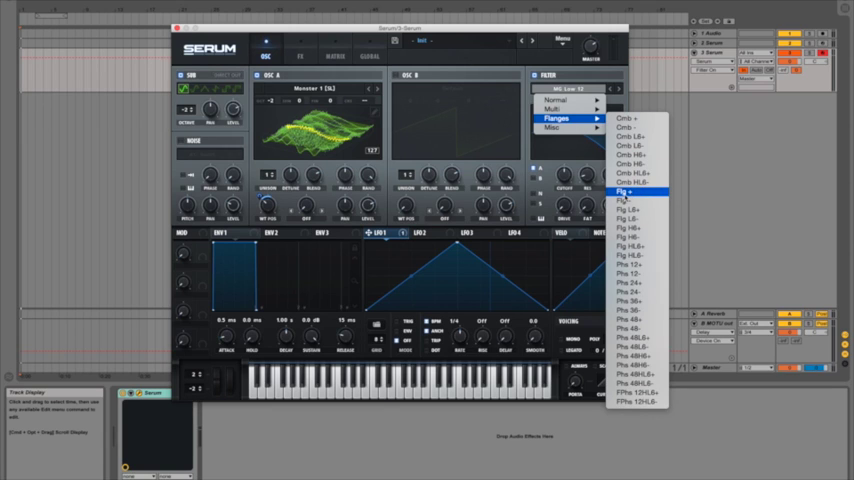
click(624, 192)
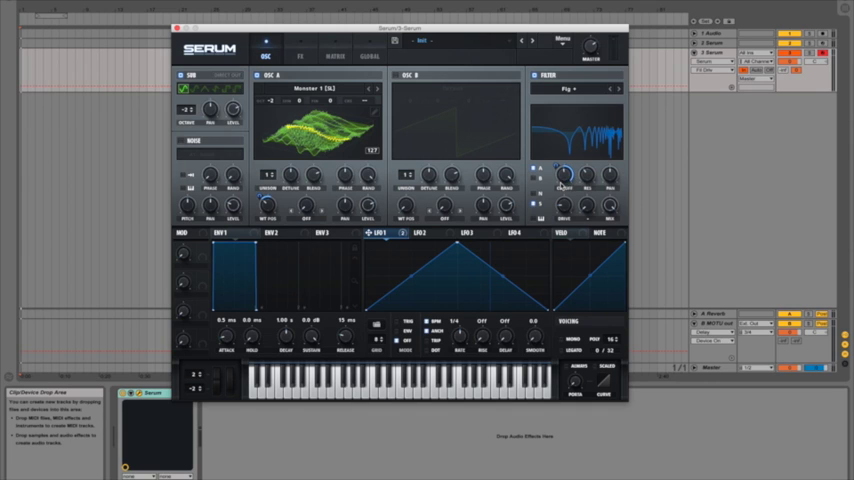
mouse_move(562, 182)
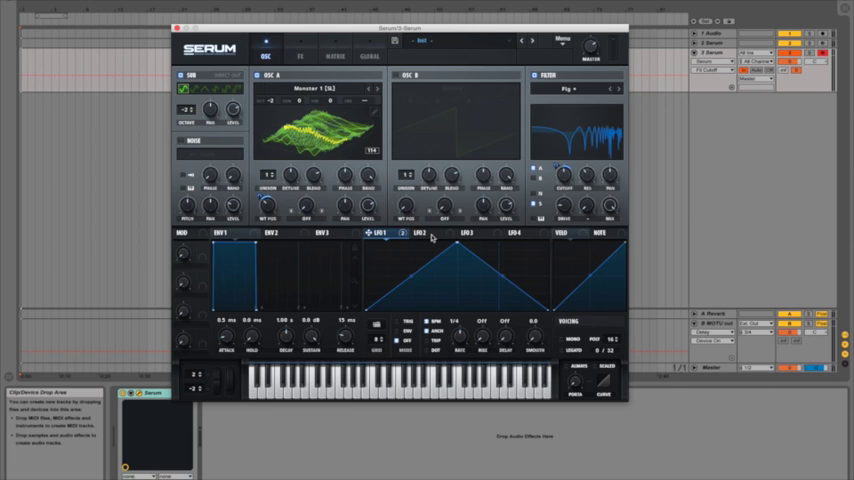
mouse_move(328, 244)
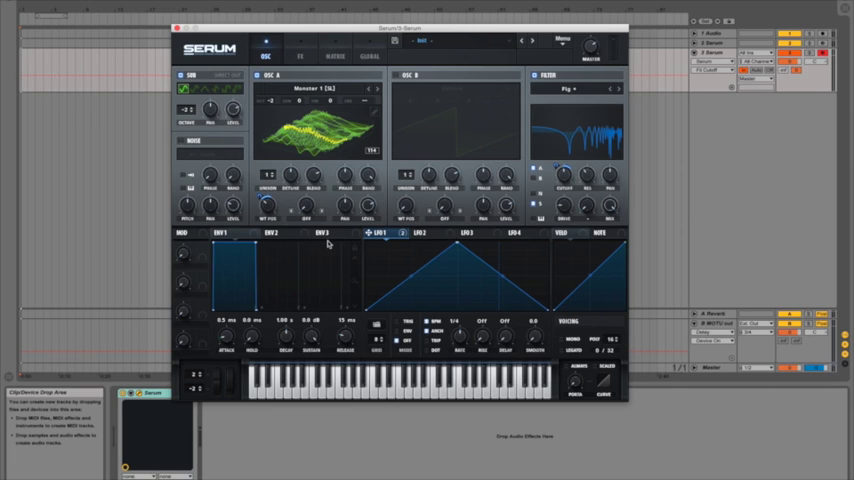
- Switch the modulation view to ENV 1
click(276, 232)
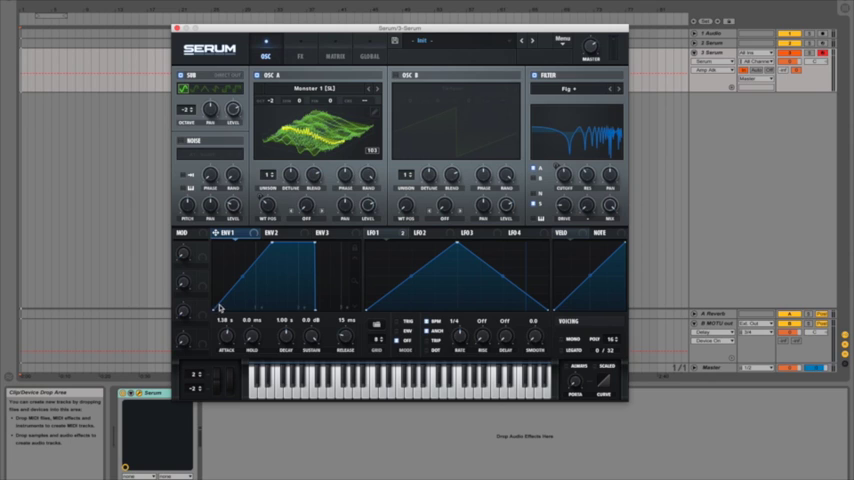
mouse_move(304, 288)
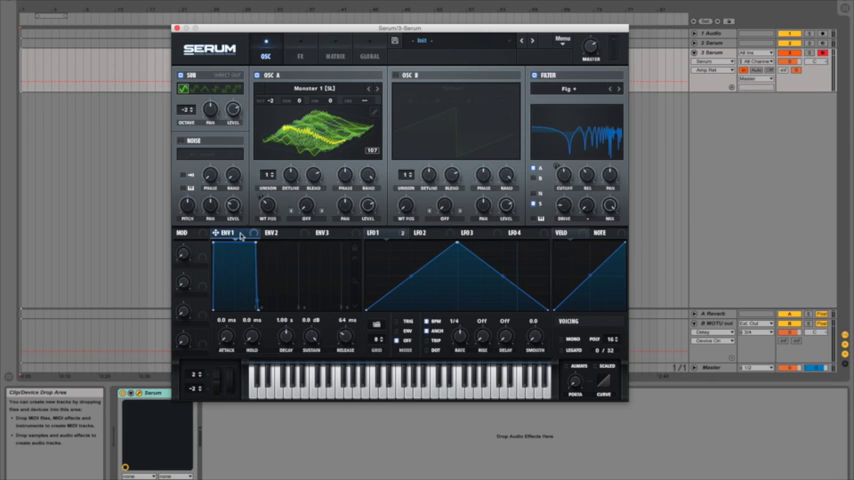
- Show ENV 2 and adjust its attack/decay timing knobs
click(272, 232)
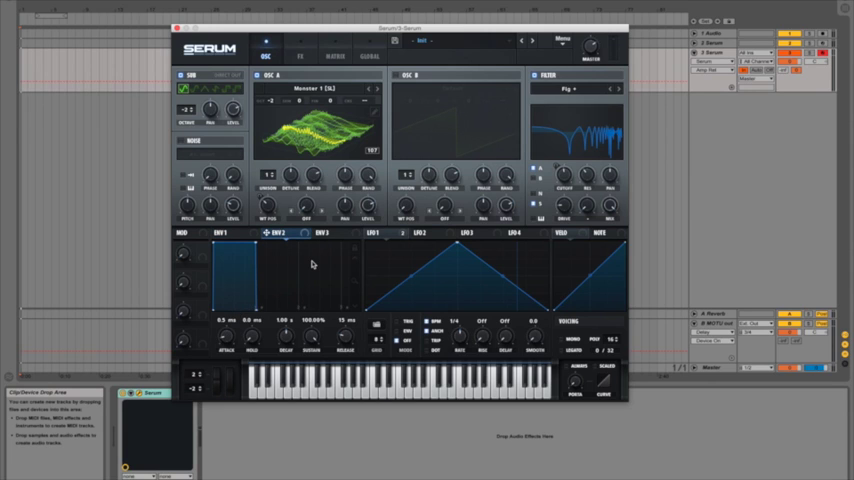
mouse_move(312, 262)
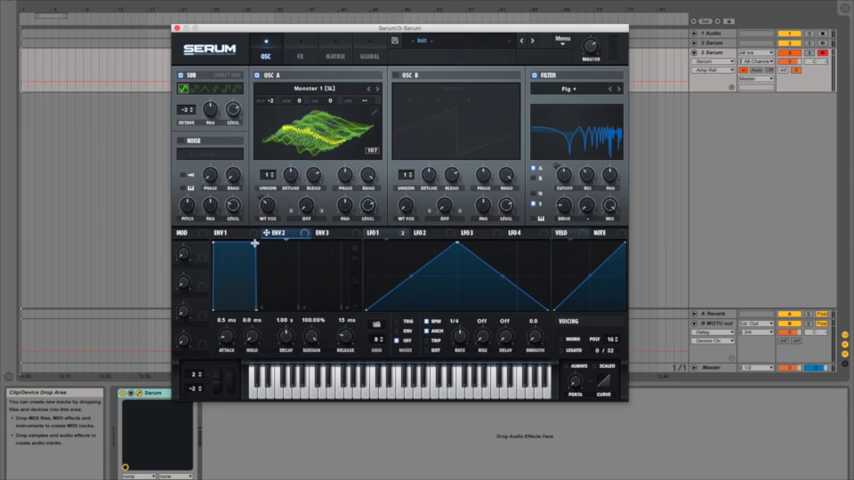
drag(256, 244, 256, 264)
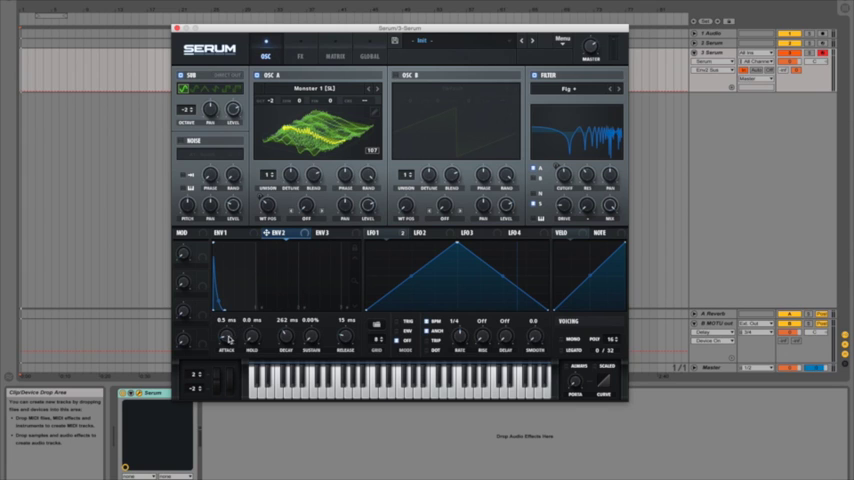
mouse_move(336, 340)
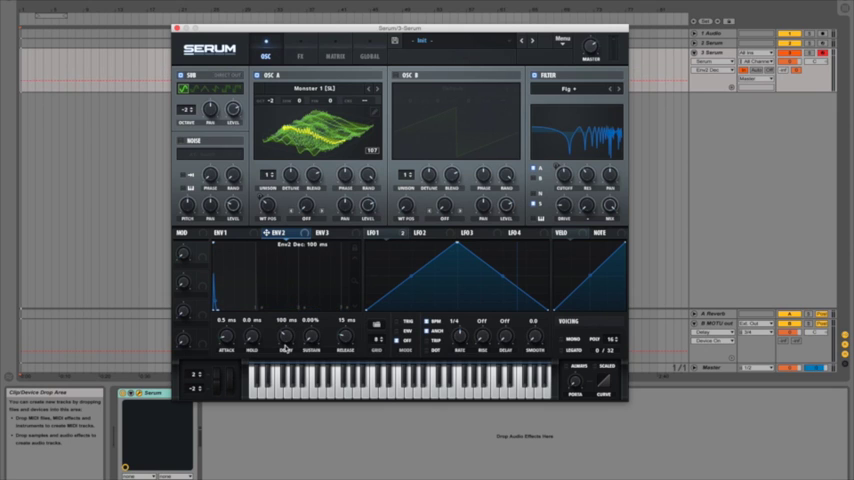
drag(288, 340, 288, 346)
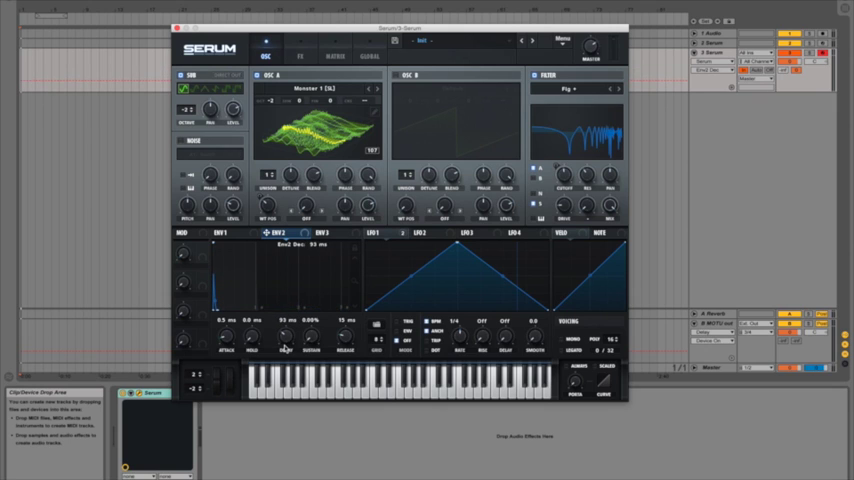
drag(284, 336, 288, 320)
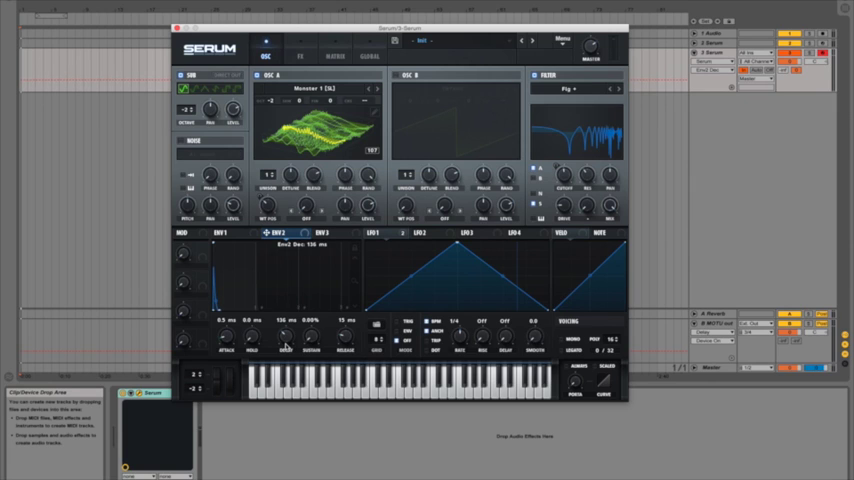
drag(284, 336, 284, 324)
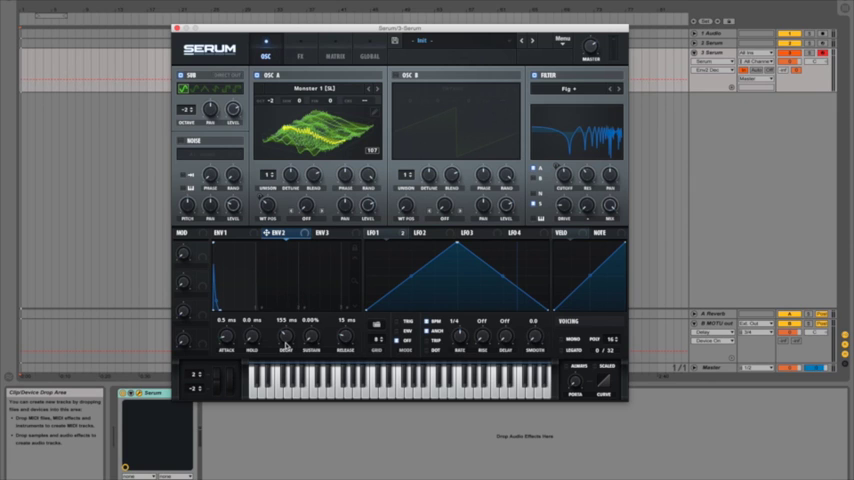
mouse_move(296, 240)
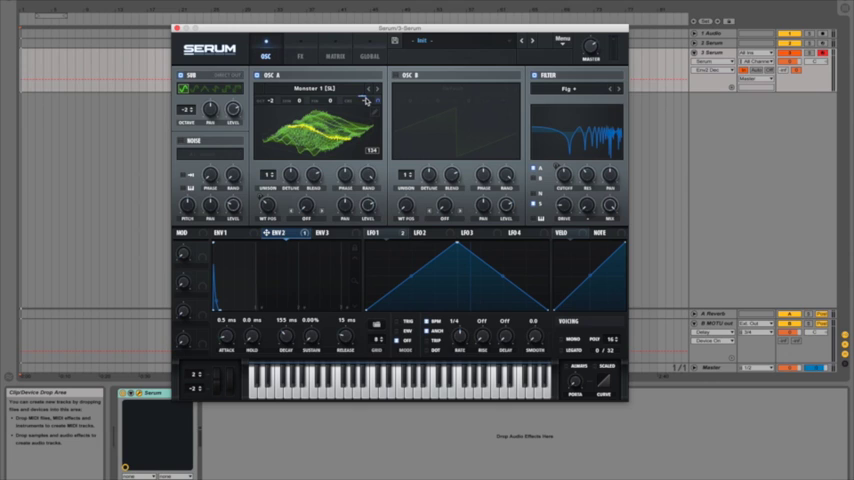
mouse_move(364, 100)
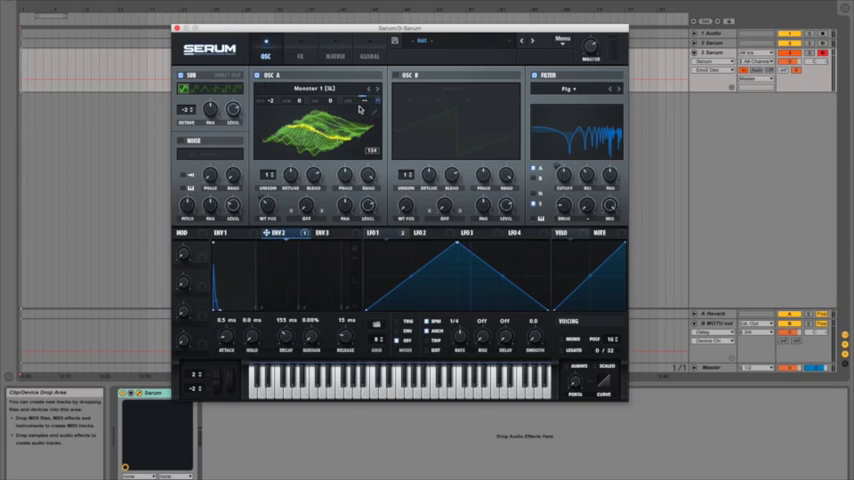
mouse_move(364, 108)
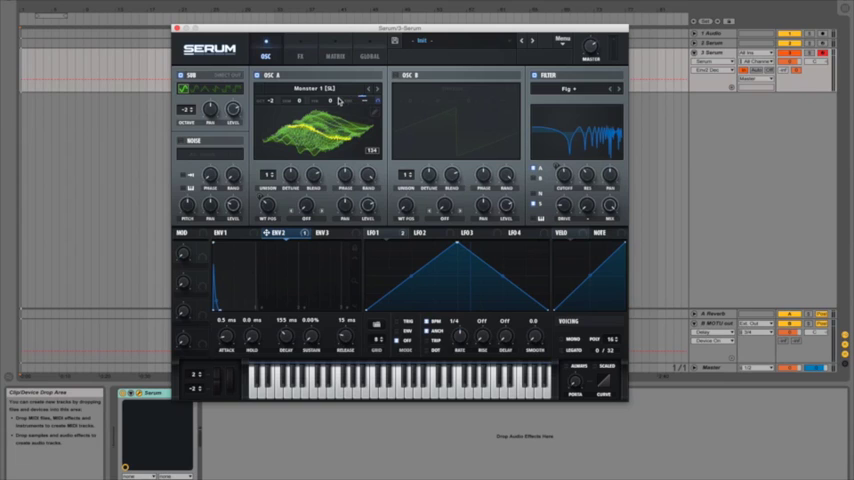
- Review the LFO routings in the MATRIX view, then return to the OSC page
click(336, 56)
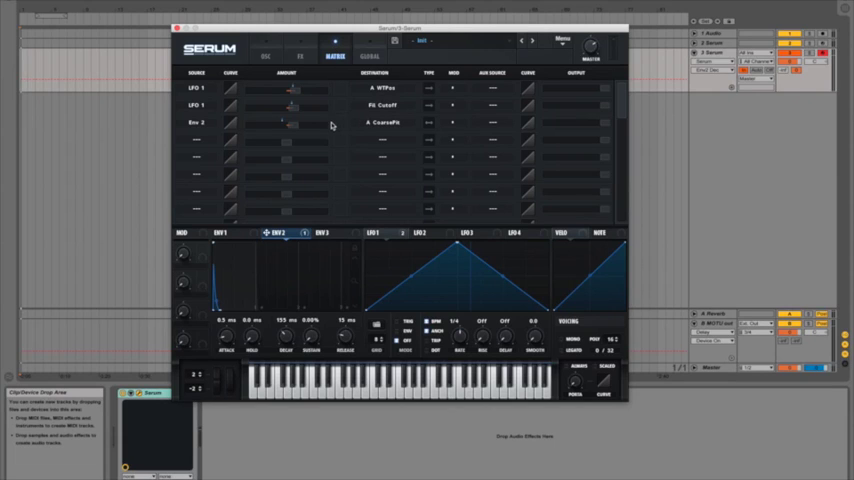
mouse_move(218, 128)
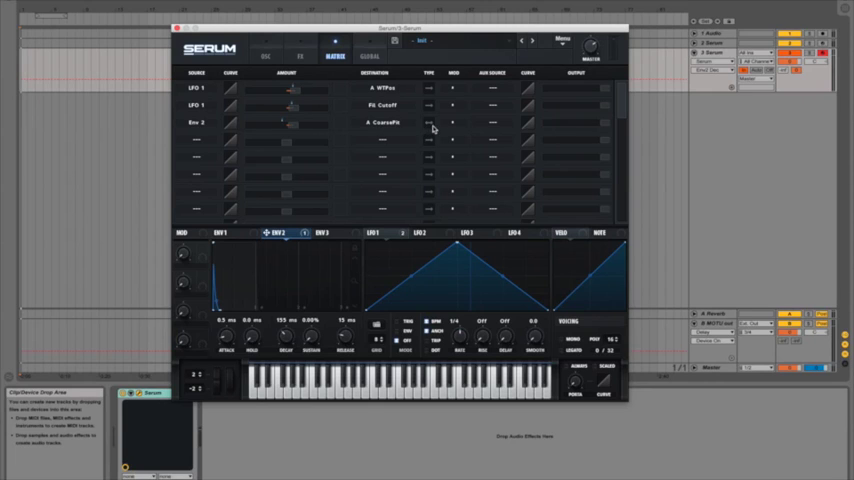
mouse_move(432, 128)
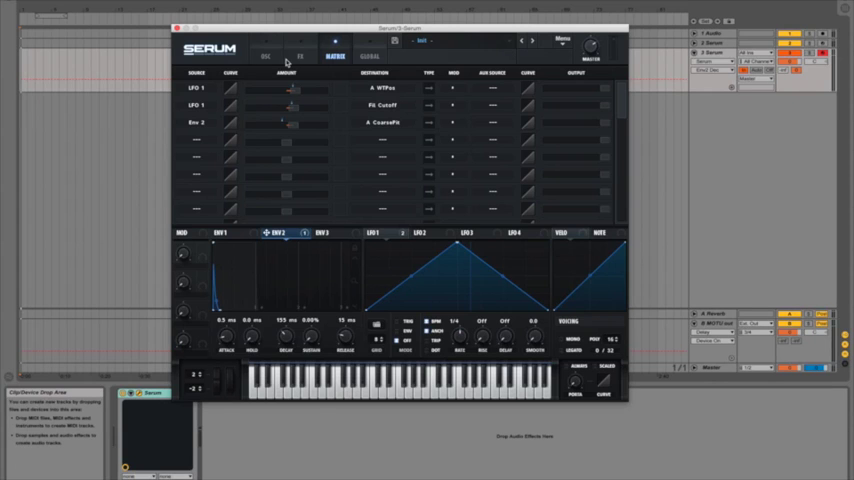
click(268, 56)
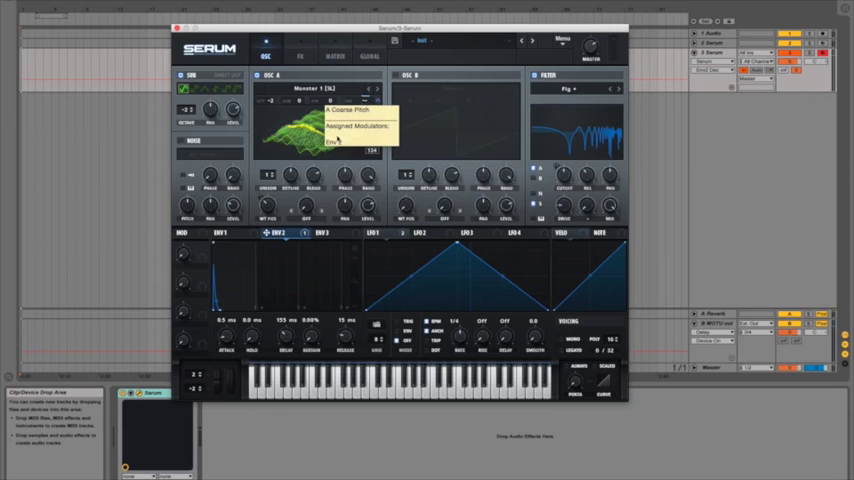
mouse_move(244, 276)
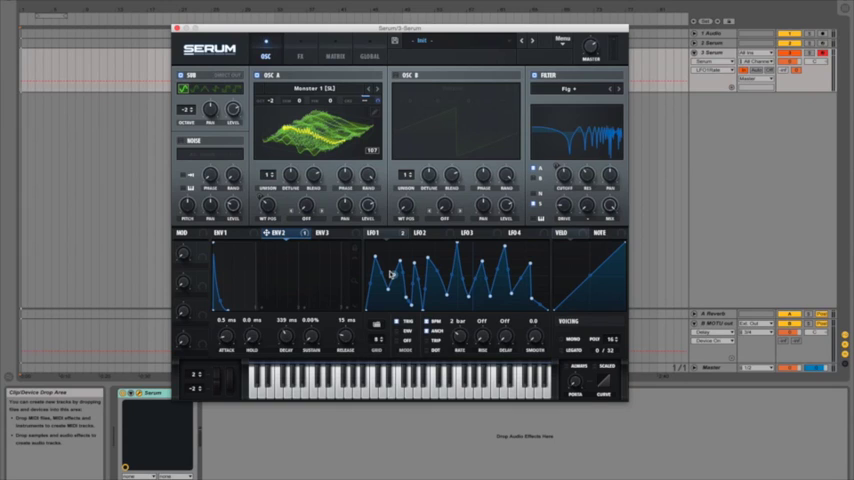
mouse_move(348, 254)
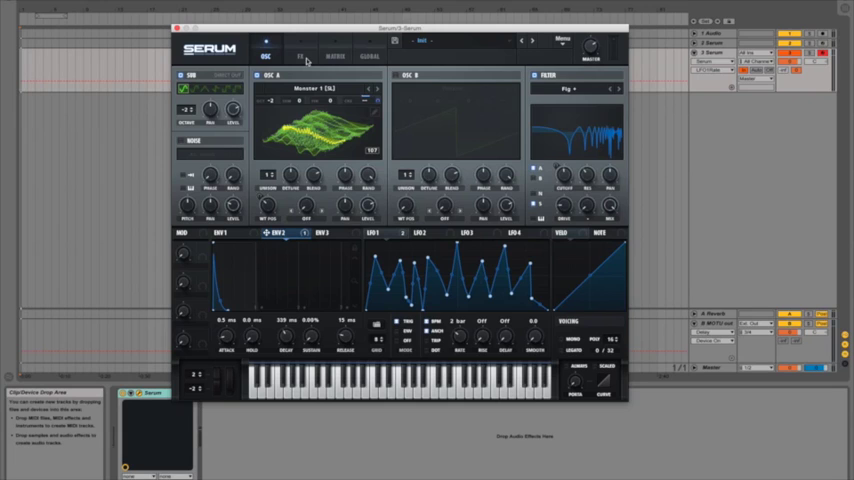
click(300, 56)
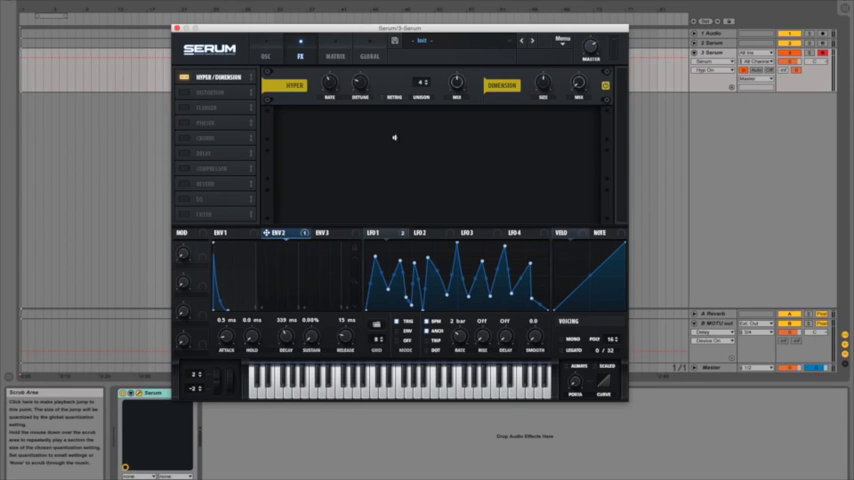
mouse_move(392, 136)
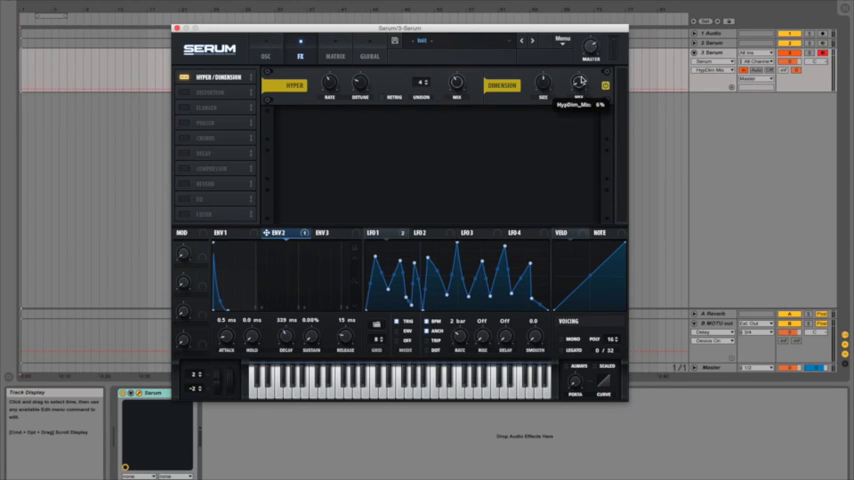
- Set the Hyper/Dimension MIX knob to the desired amount
drag(580, 84, 580, 70)
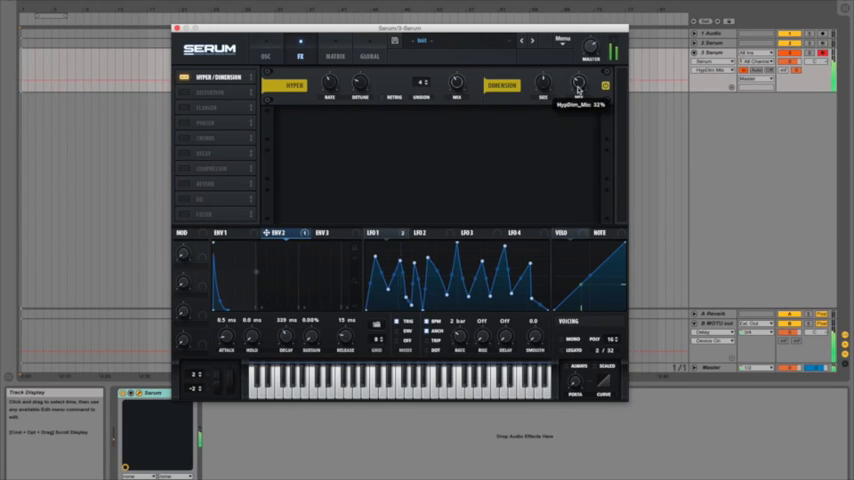
drag(578, 88, 578, 98)
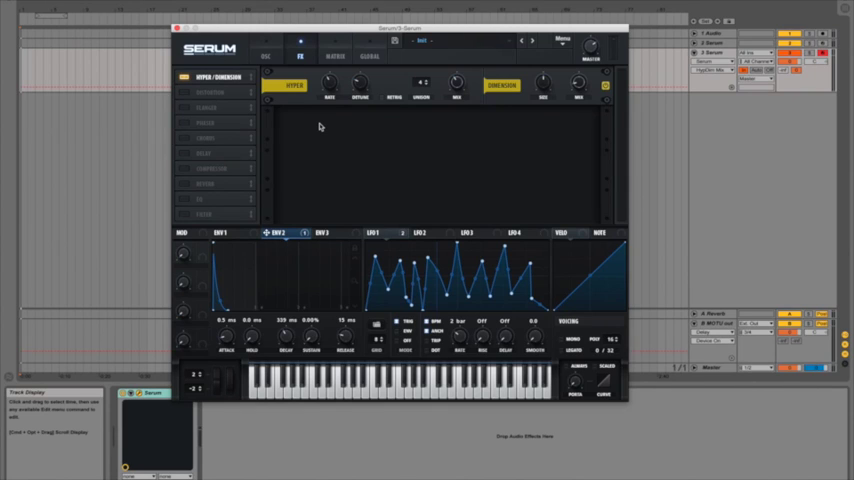
mouse_move(184, 96)
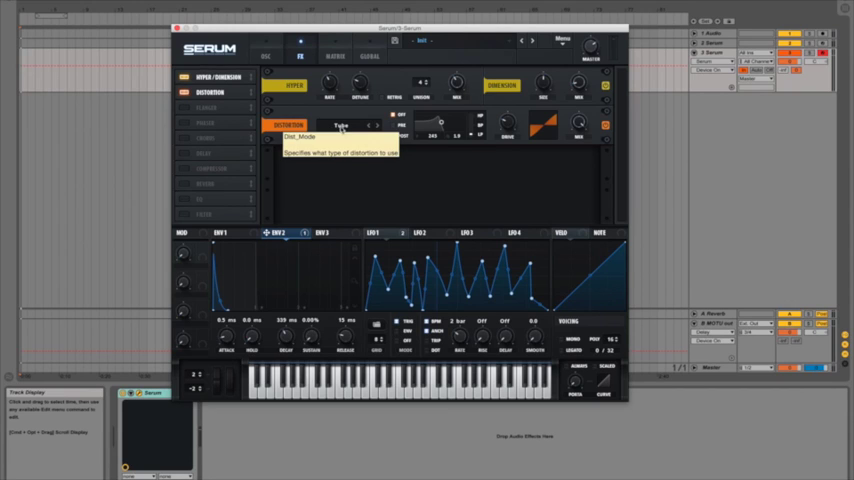
- Choose a distortion mode and modulate the Drive with LFO 1, setting its depth
click(348, 128)
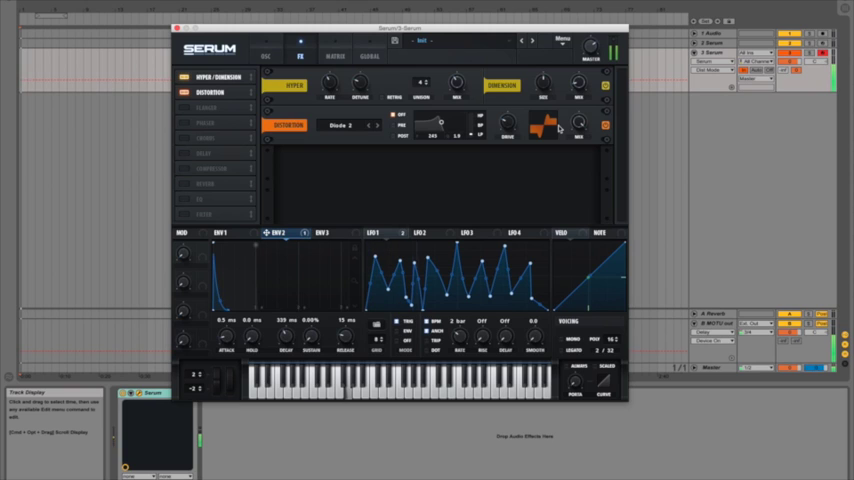
mouse_move(508, 126)
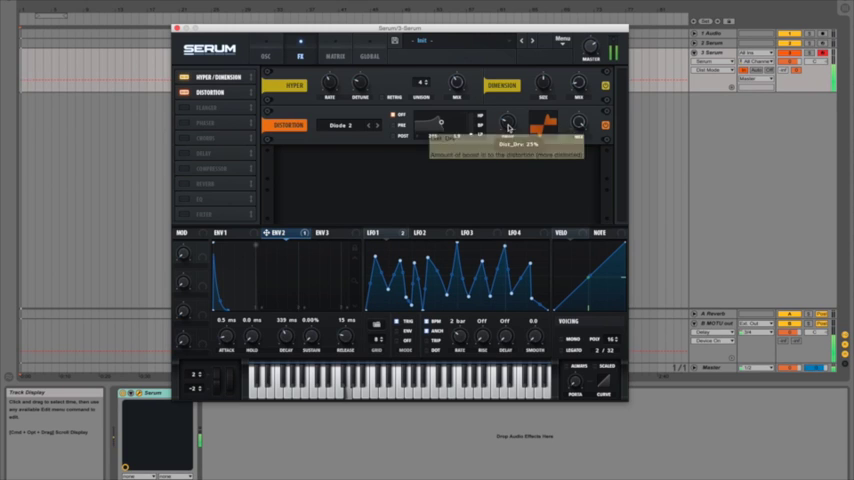
drag(508, 126, 508, 132)
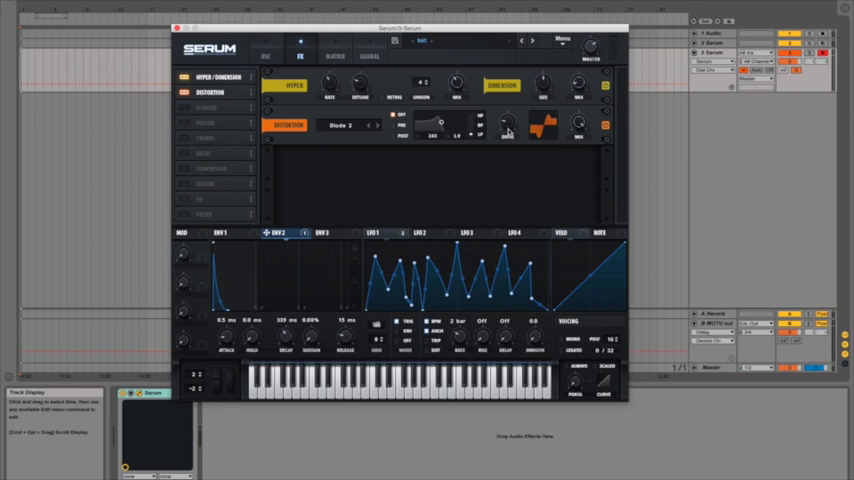
mouse_move(416, 244)
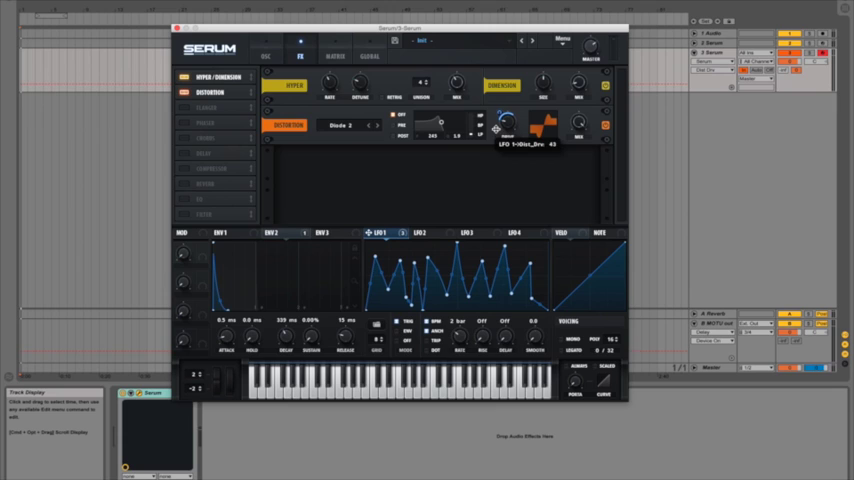
drag(500, 116, 500, 130)
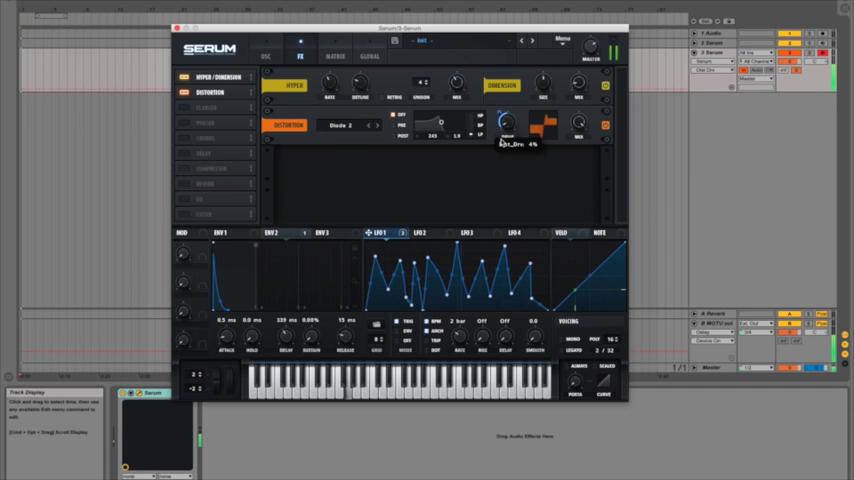
drag(508, 126, 500, 116)
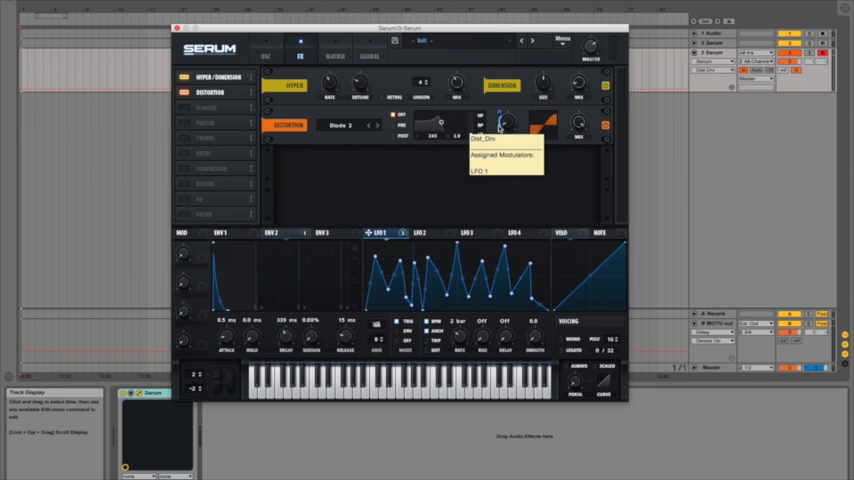
mouse_move(502, 128)
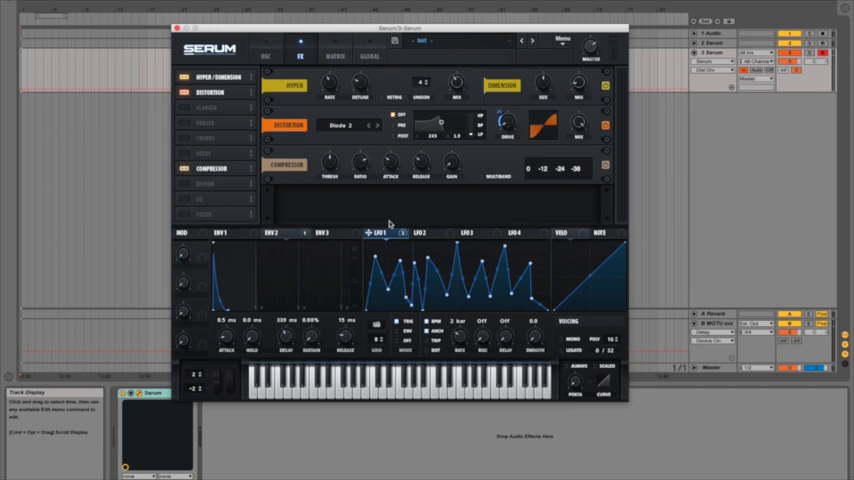
mouse_move(328, 164)
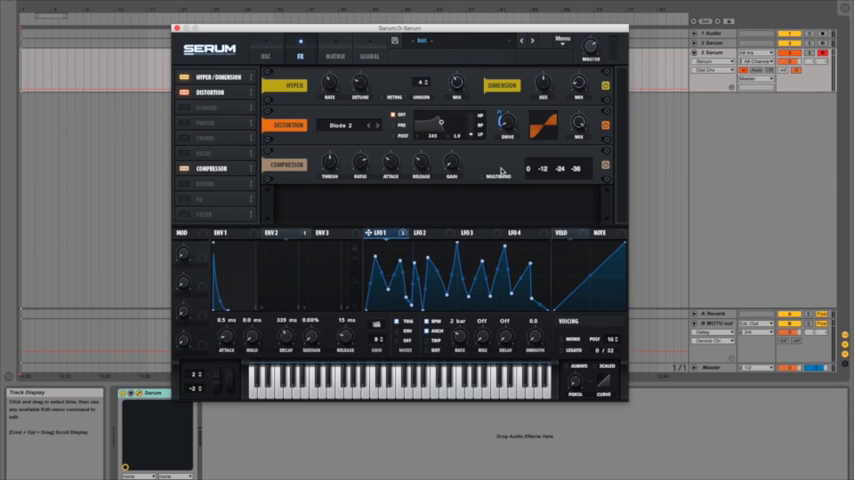
mouse_move(352, 160)
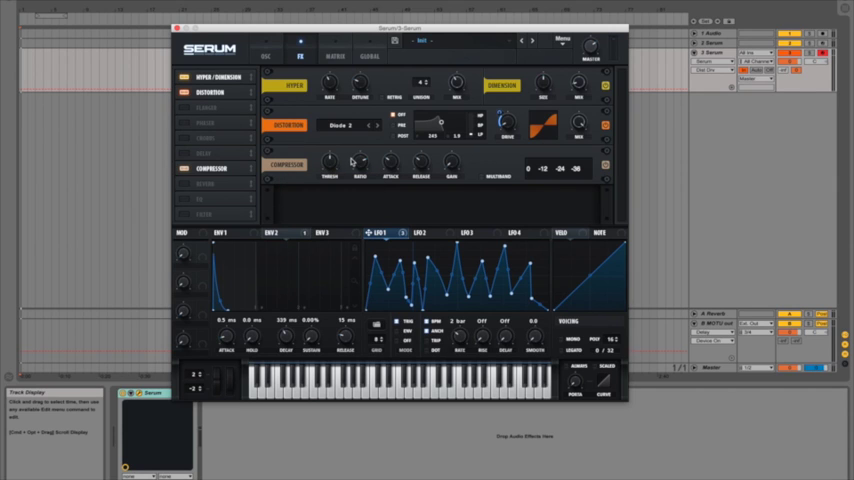
mouse_move(450, 164)
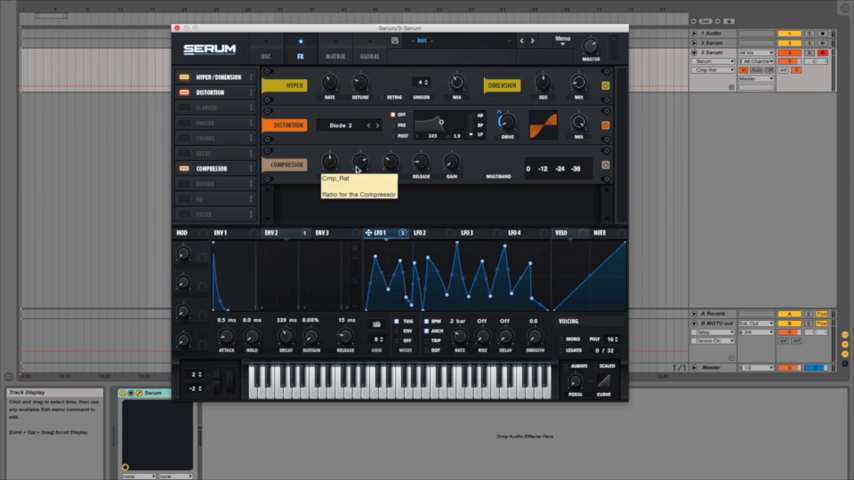
mouse_move(458, 170)
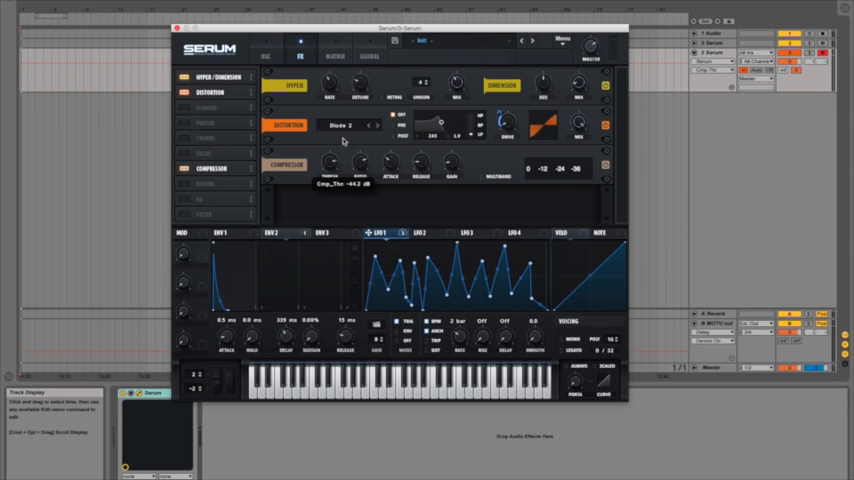
mouse_move(548, 198)
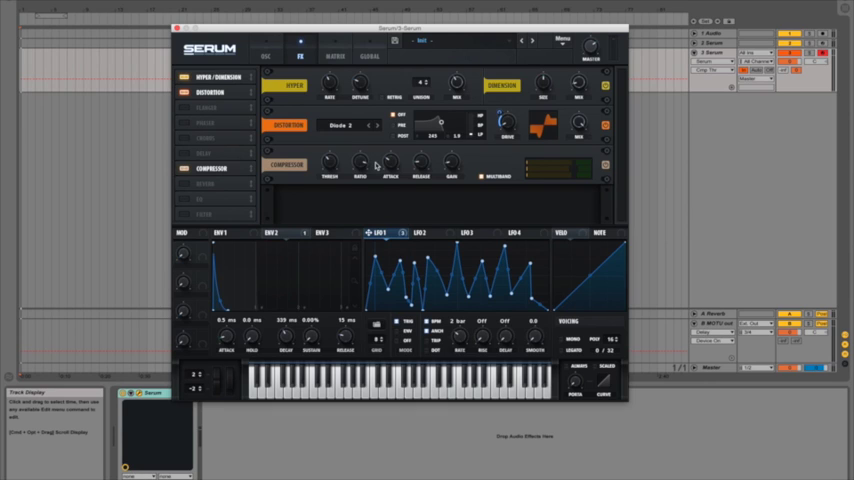
mouse_move(378, 166)
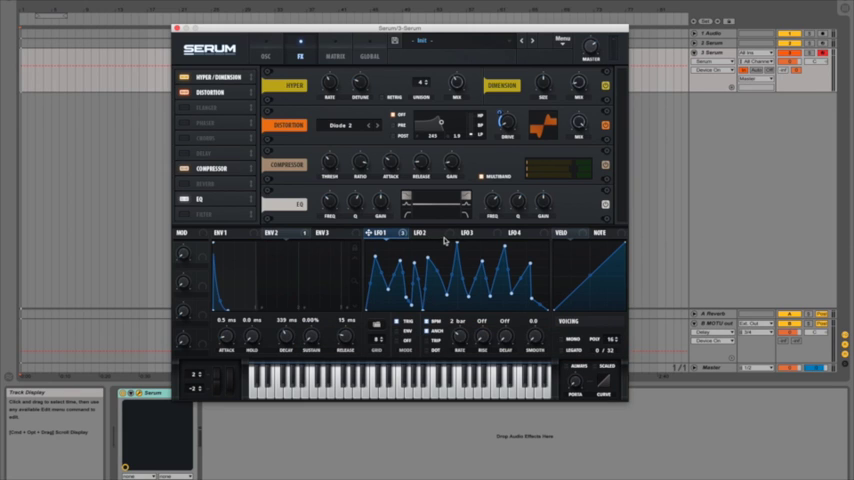
mouse_move(548, 210)
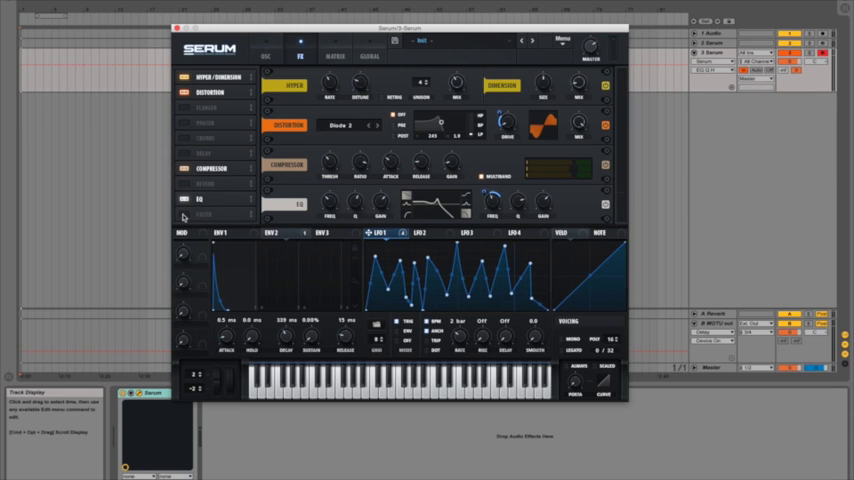
- Enable the Filter FX unit after the EQ and pick a type from the Misc submenu
click(184, 214)
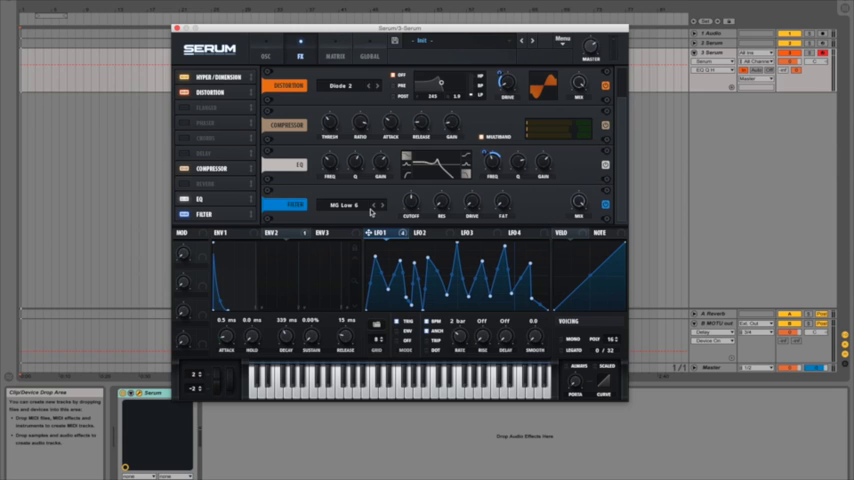
mouse_move(344, 204)
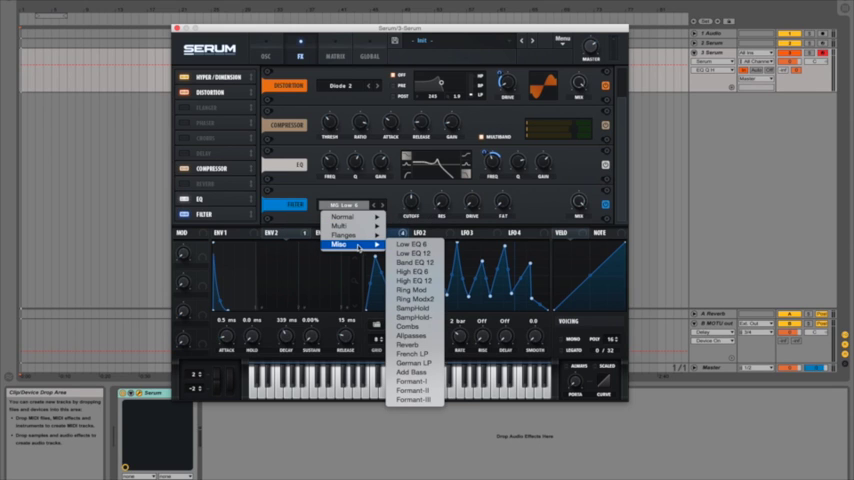
click(404, 244)
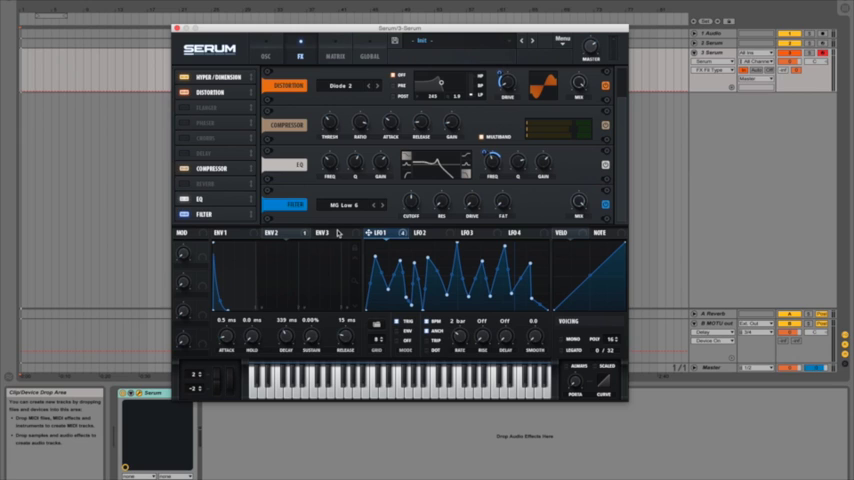
mouse_move(430, 208)
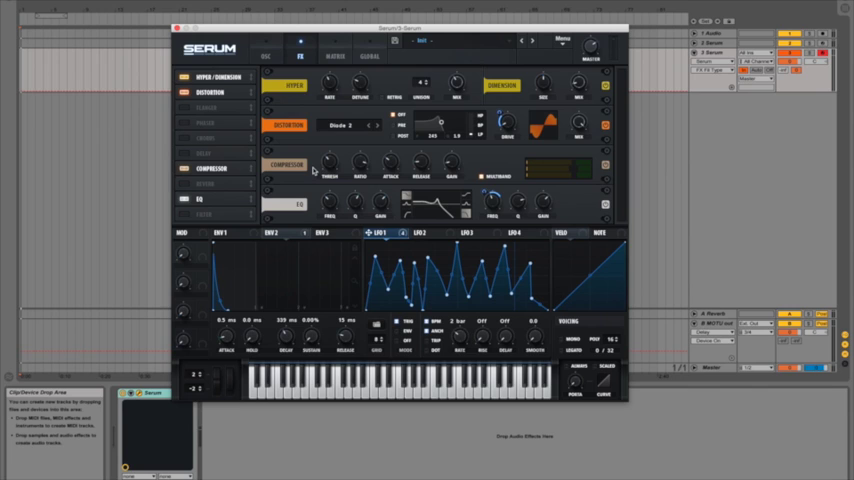
mouse_move(212, 172)
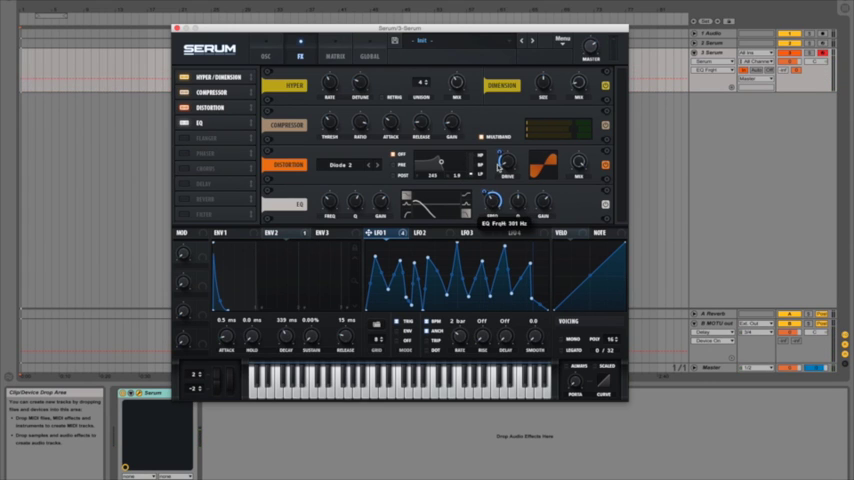
- Return to the oscillator page showing the Monster 1 wavetable and filter
click(264, 56)
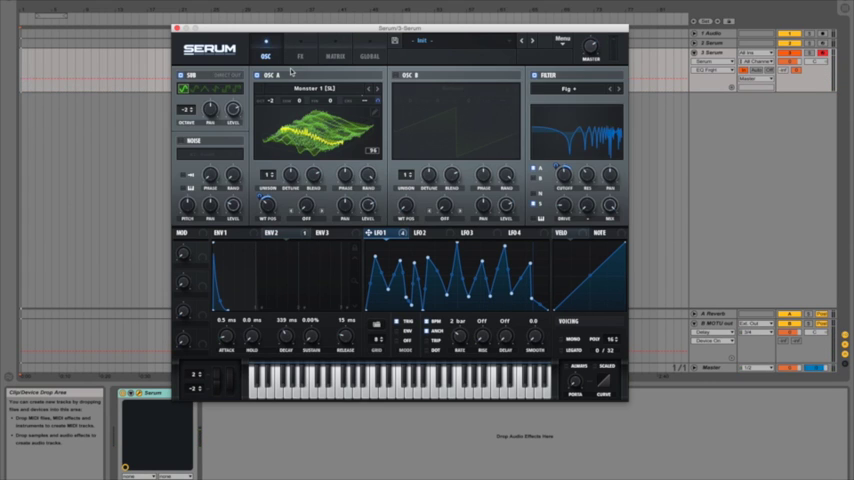